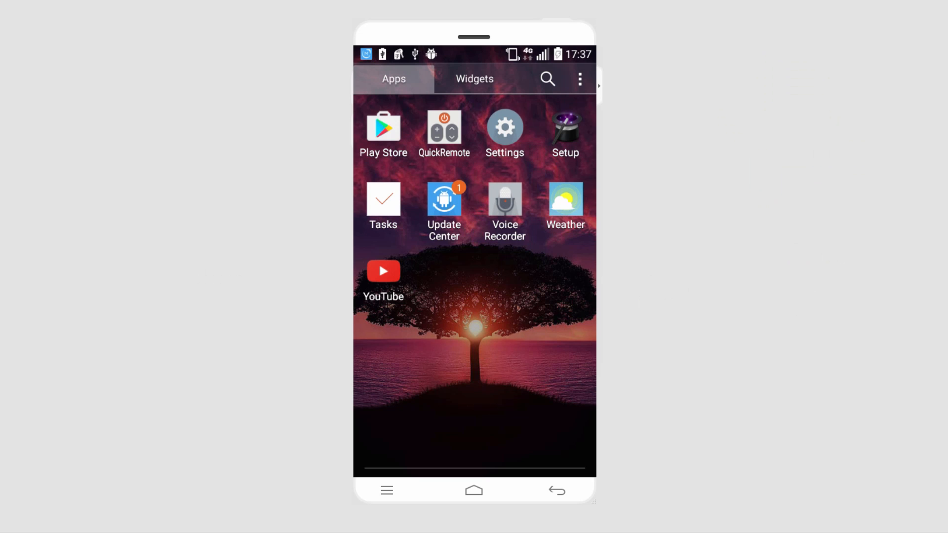
- Reach the Smart Lock setup under Security, offering the nearby iPod as a trusted device
click(504, 127)
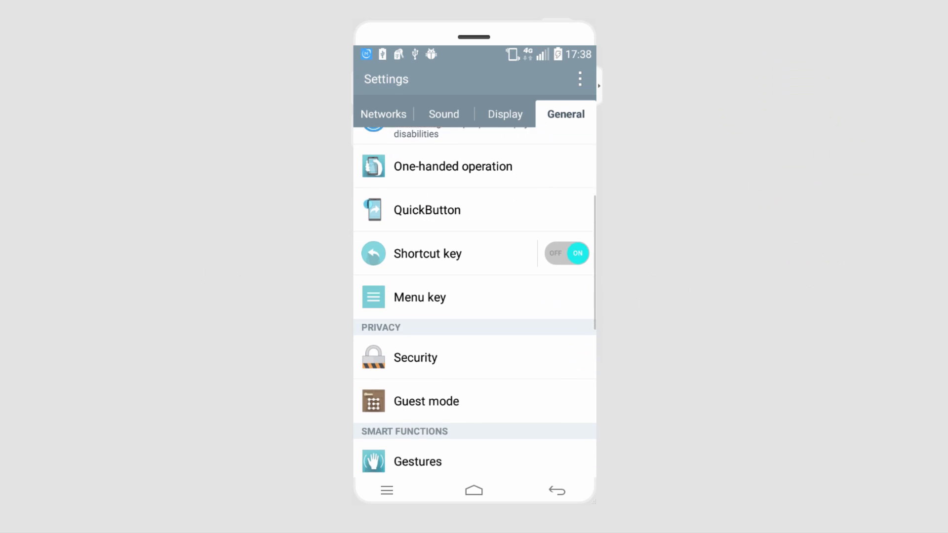
click(415, 357)
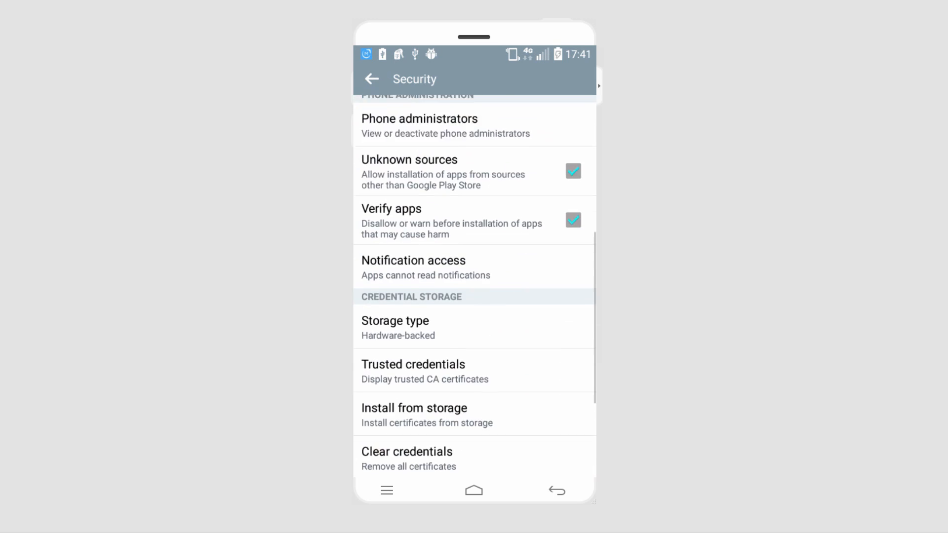
scroll(down, 3)
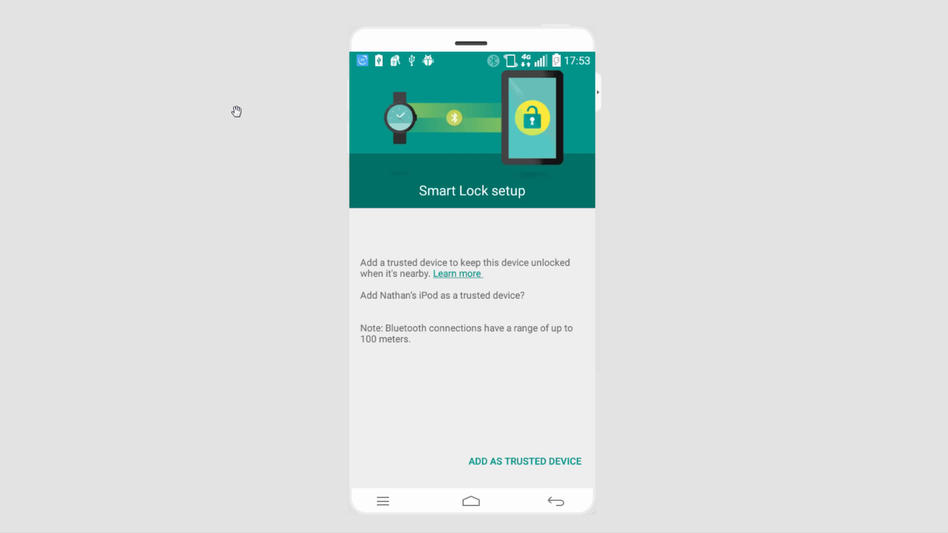
- Add the iPod as a trusted device, confirming with the lock-screen pattern
click(525, 462)
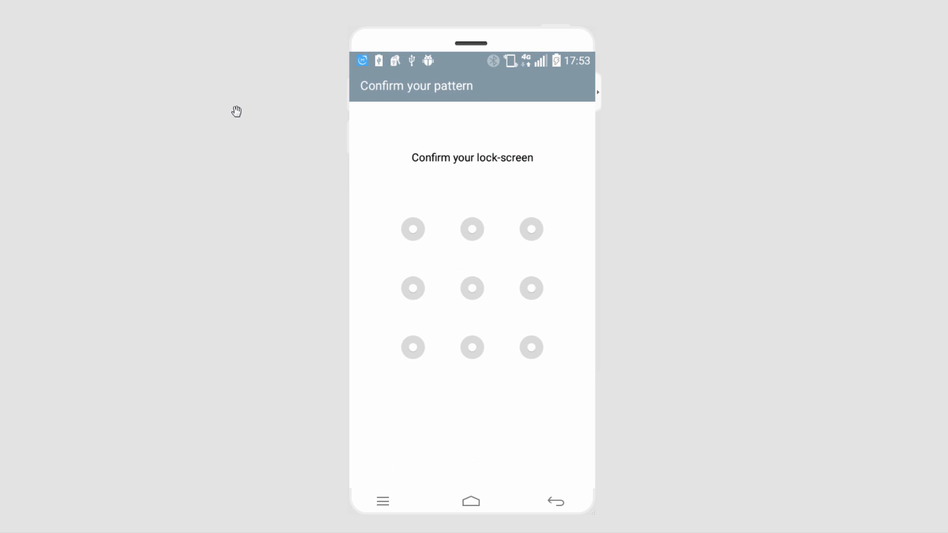
drag(413, 228, 472, 347)
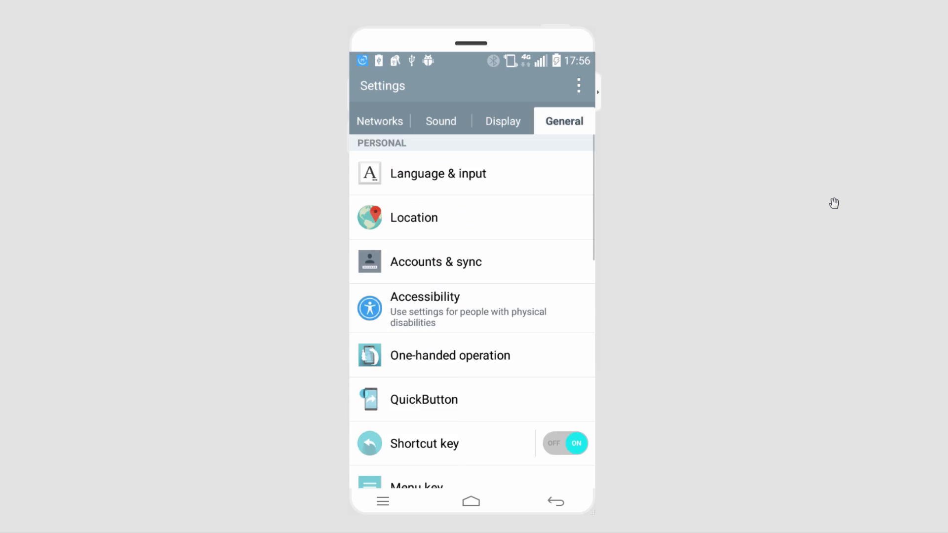
- Show the Smart Lock options list via Display > Lock screen
click(501, 121)
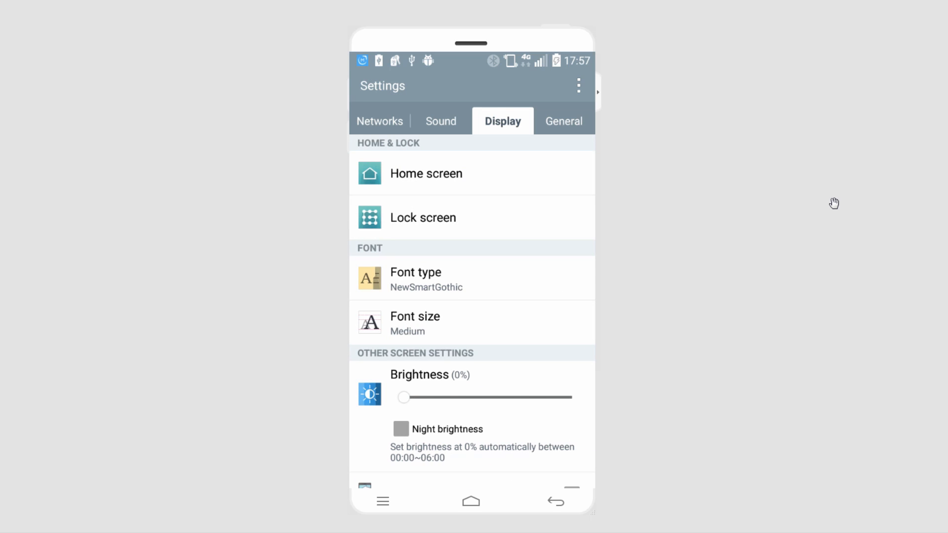
click(424, 217)
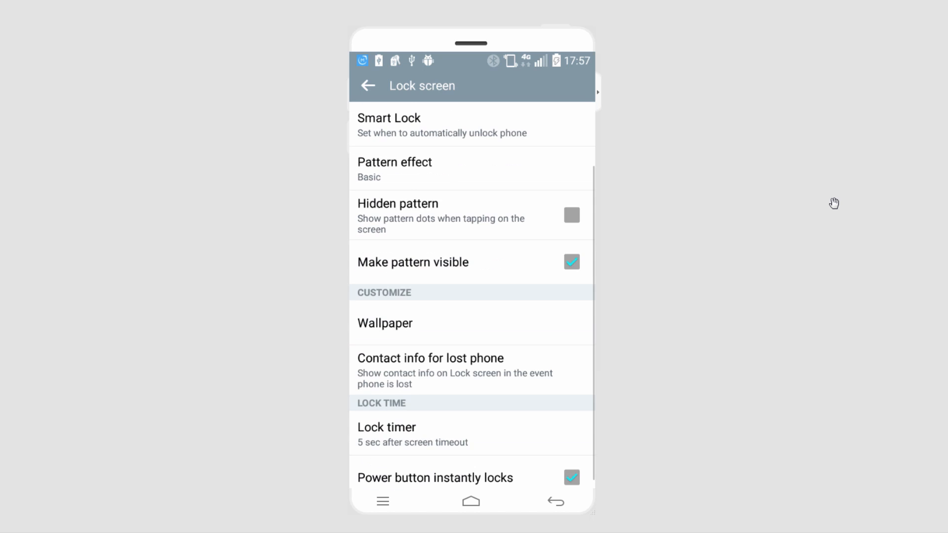
scroll(down, 3)
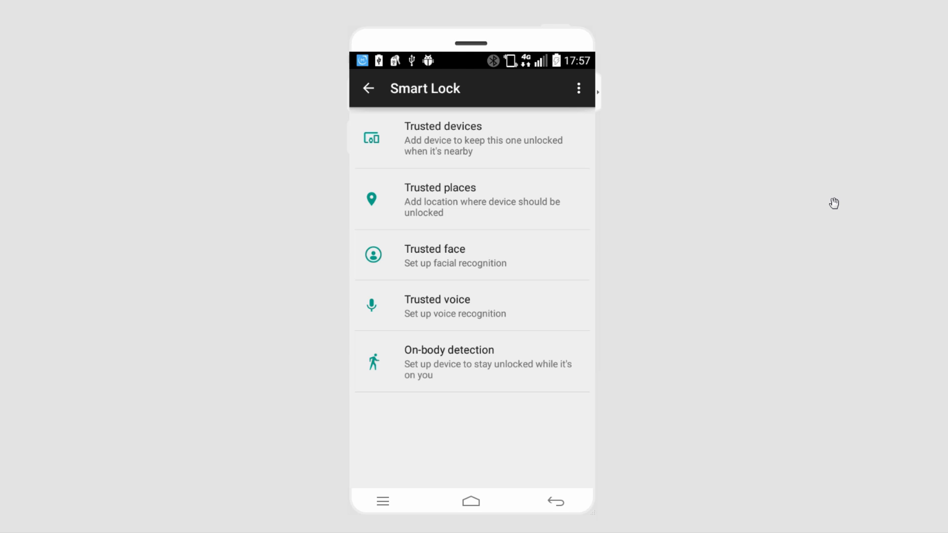
click(454, 255)
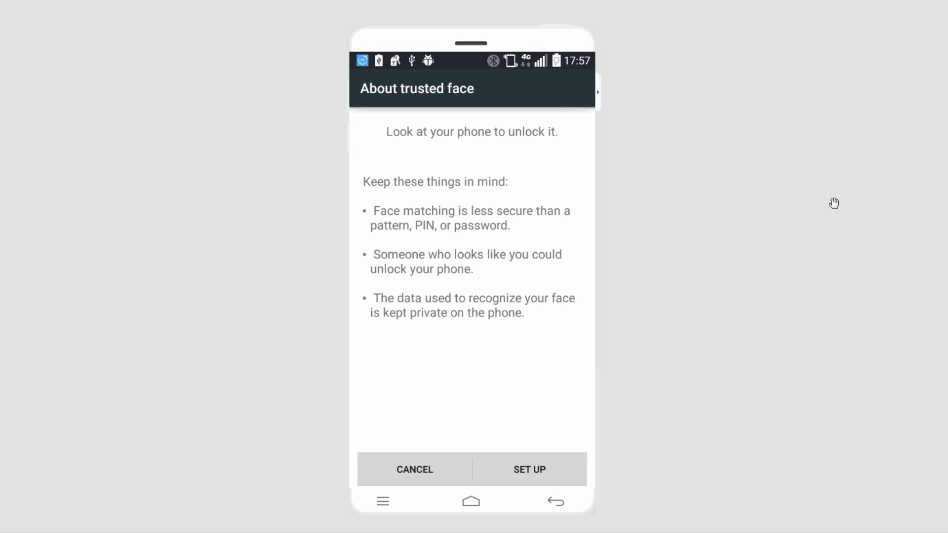
click(414, 469)
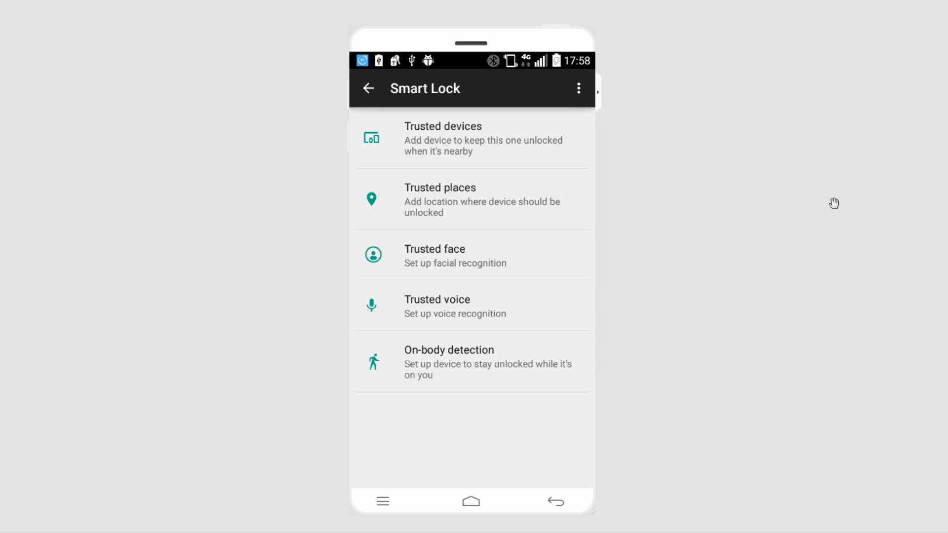